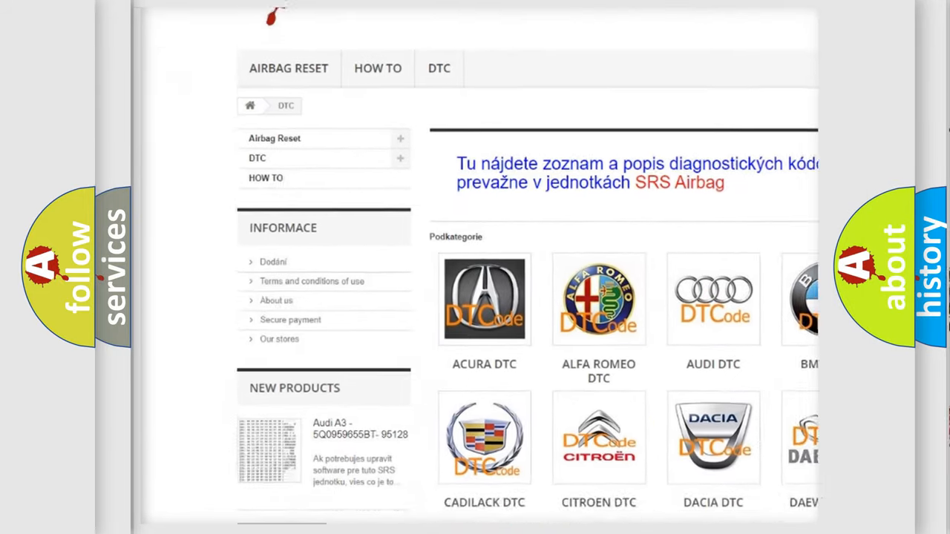
# - Scroll through the DTC brand grid and the Nissan code listing on airbagreset.sk
pyautogui.scroll(-3)
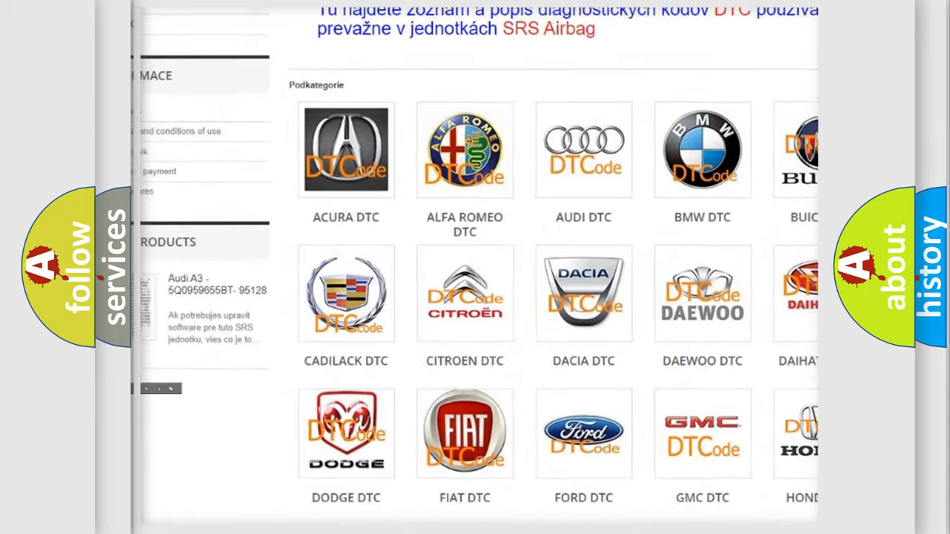
pyautogui.scroll(-3)
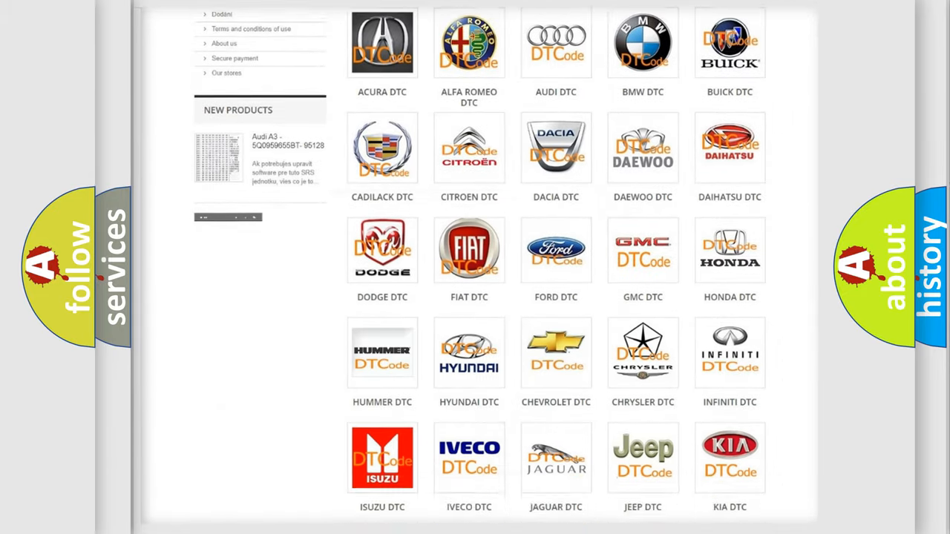
pyautogui.scroll(-3)
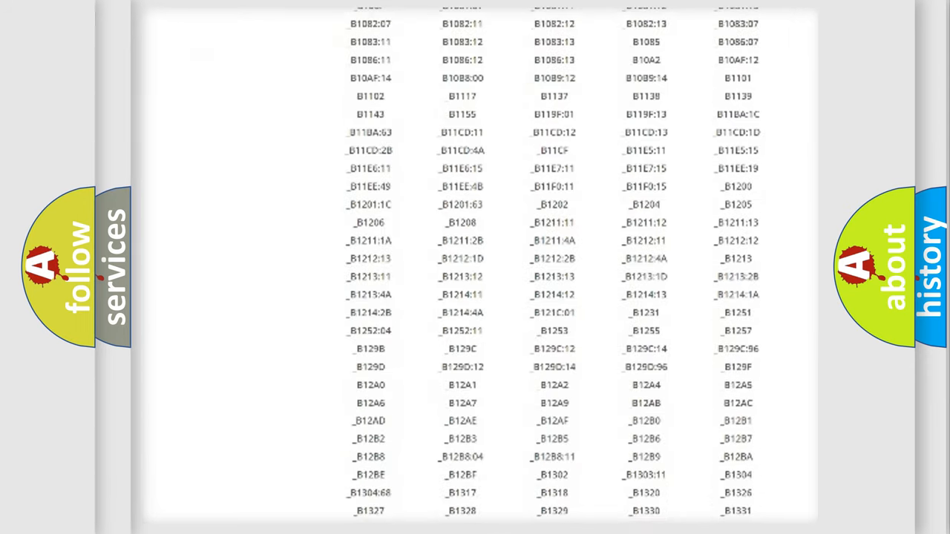
pyautogui.scroll(-3)
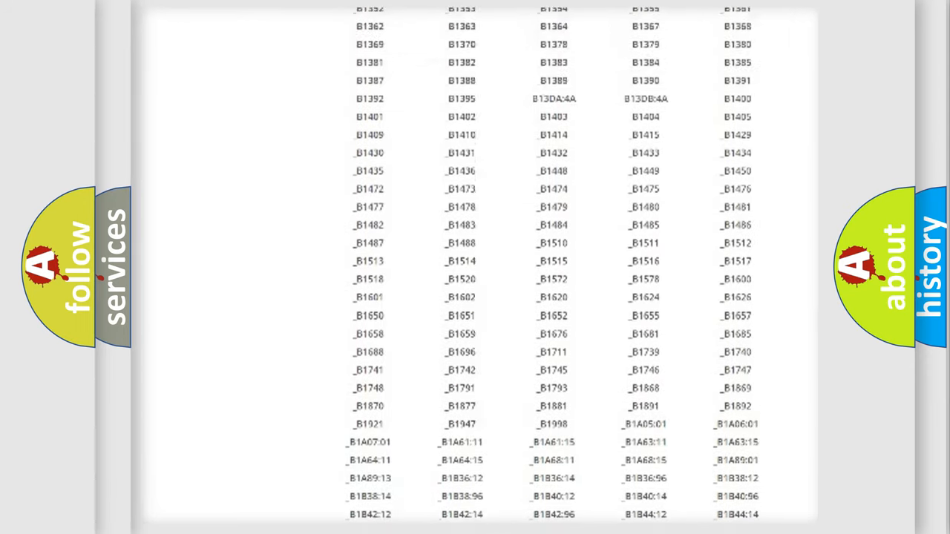
pyautogui.scroll(3)
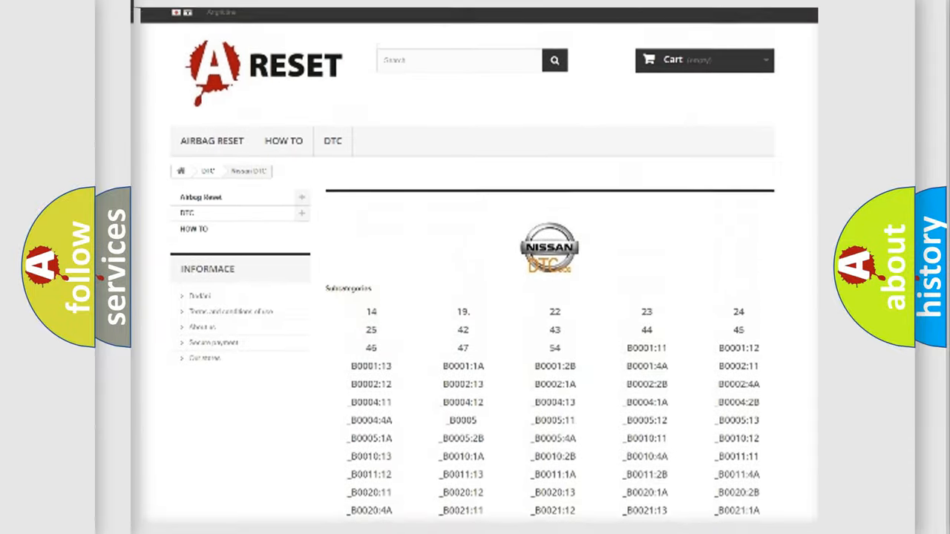
pyautogui.scroll(3)
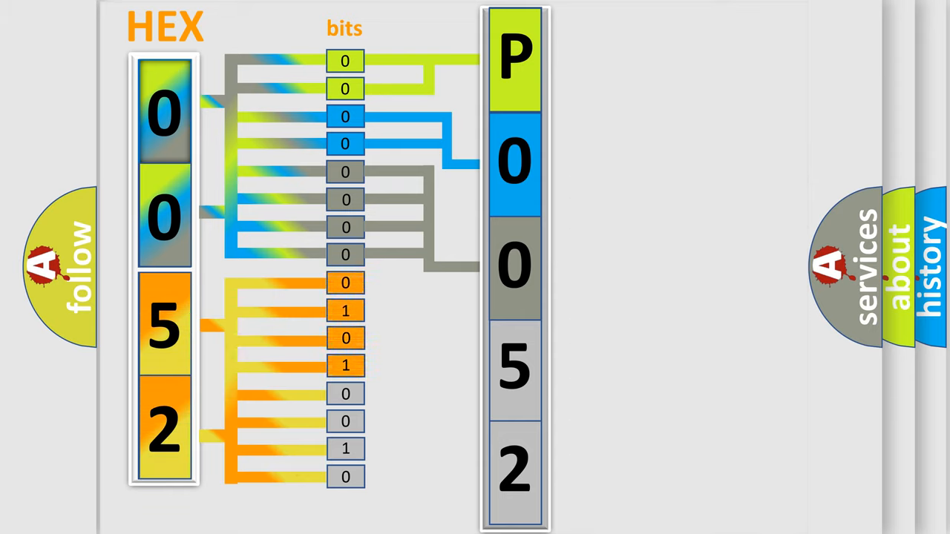
# - Advance the animation decoding hex digits 0,0,5,2 into bits spelling P0052
pyautogui.click(515, 368)
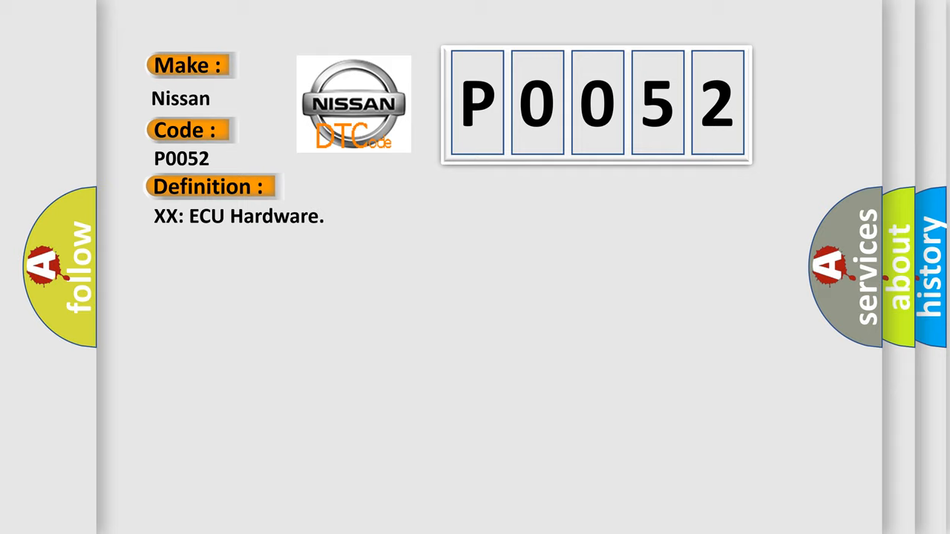
# - Reveal the P0052 Description explaining the control module's internal-fault detection
pyautogui.click(386, 187)
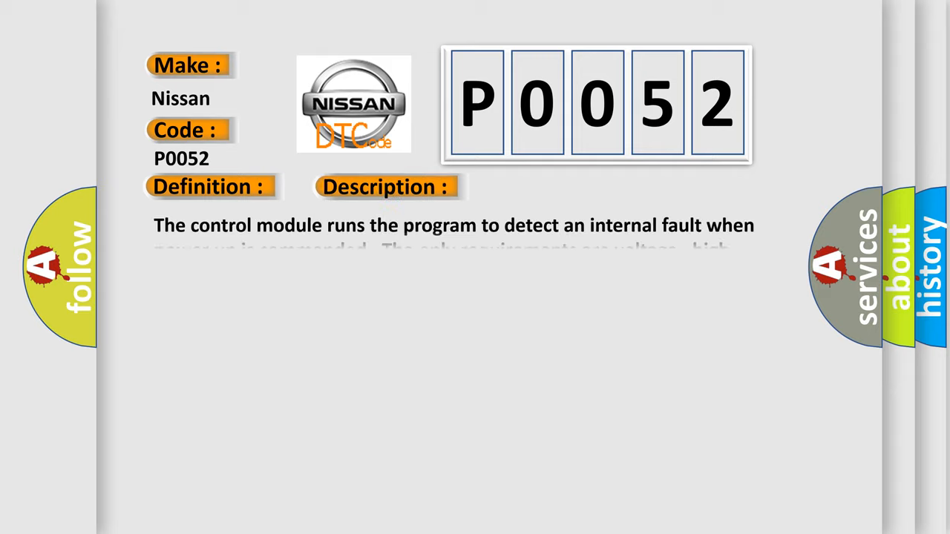